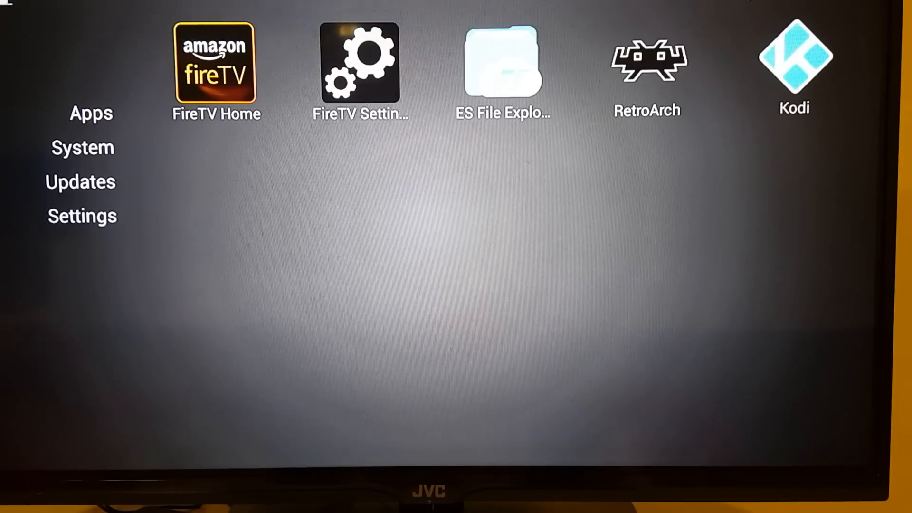
# Choose Restart under Settings > System and confirm RESTART so the Fire TV Stick powers off.
pyautogui.click(82, 215)
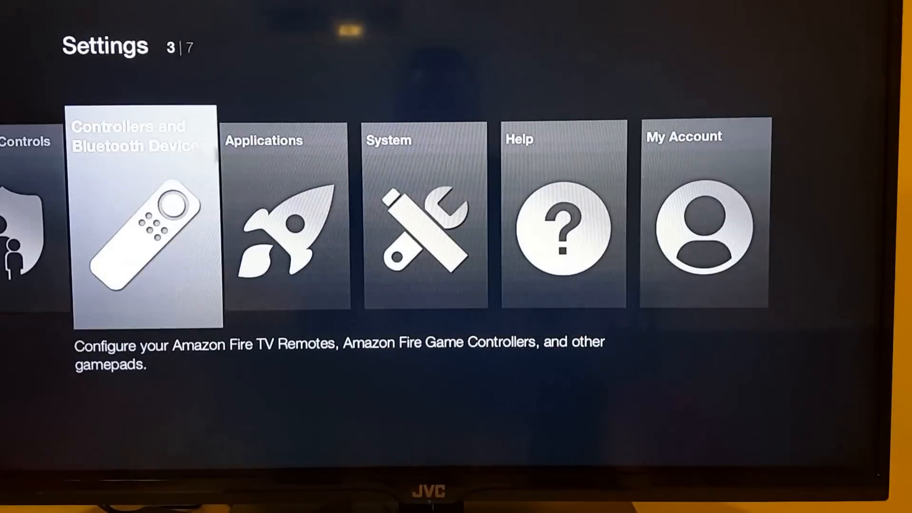
pyautogui.hscroll(3)
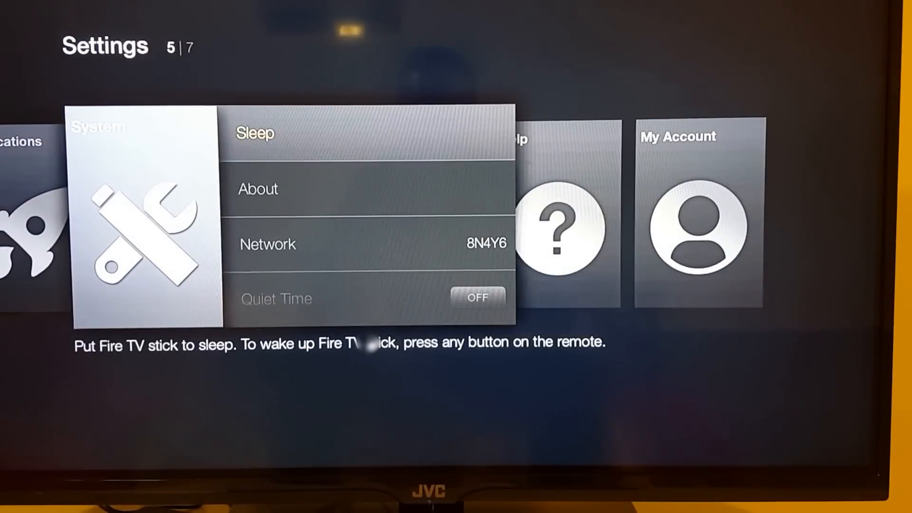
pyautogui.scroll(-3)
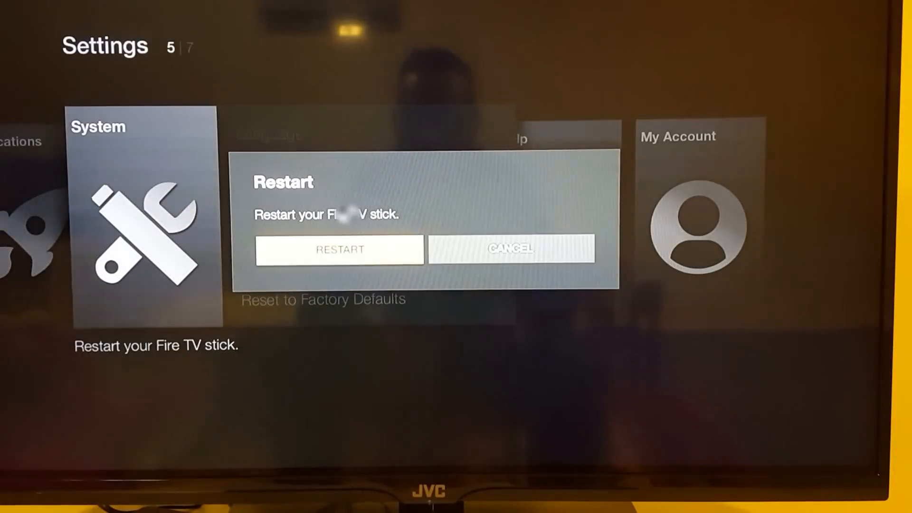
pyautogui.click(340, 249)
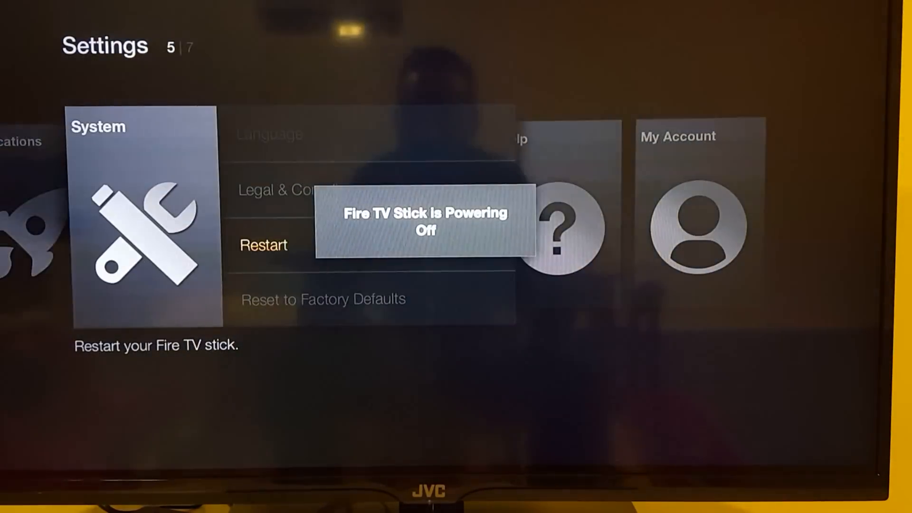